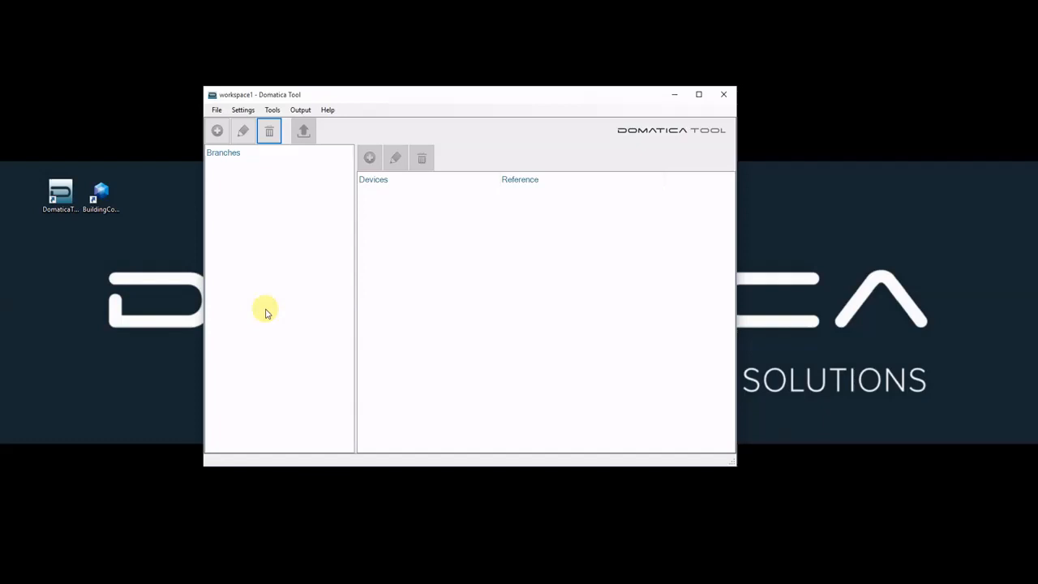
- Create branch 'MONITORING AND CONTROL' with module 23000731 as master plus 430004E1
click(216, 131)
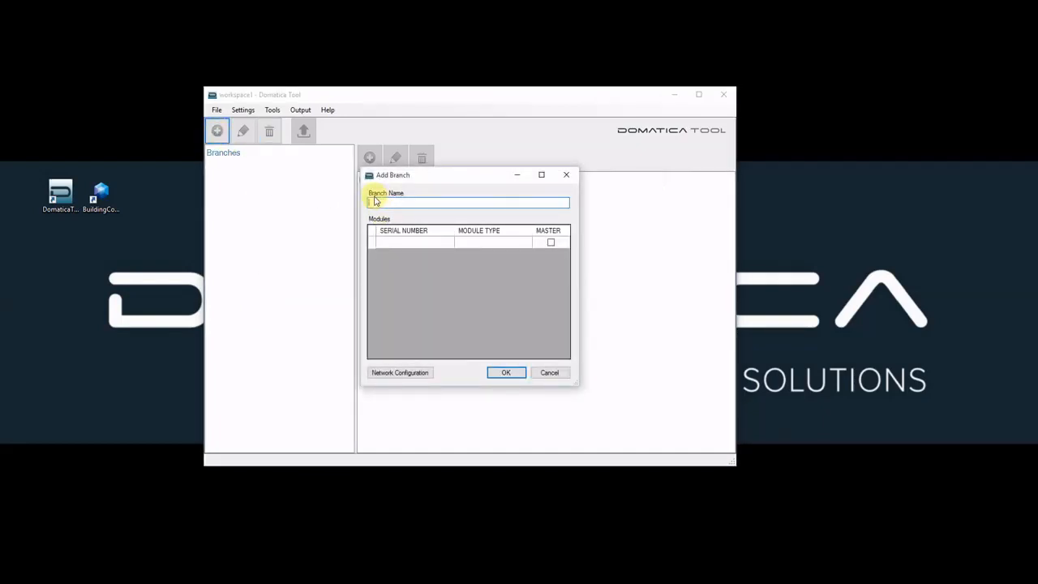
text(MON)
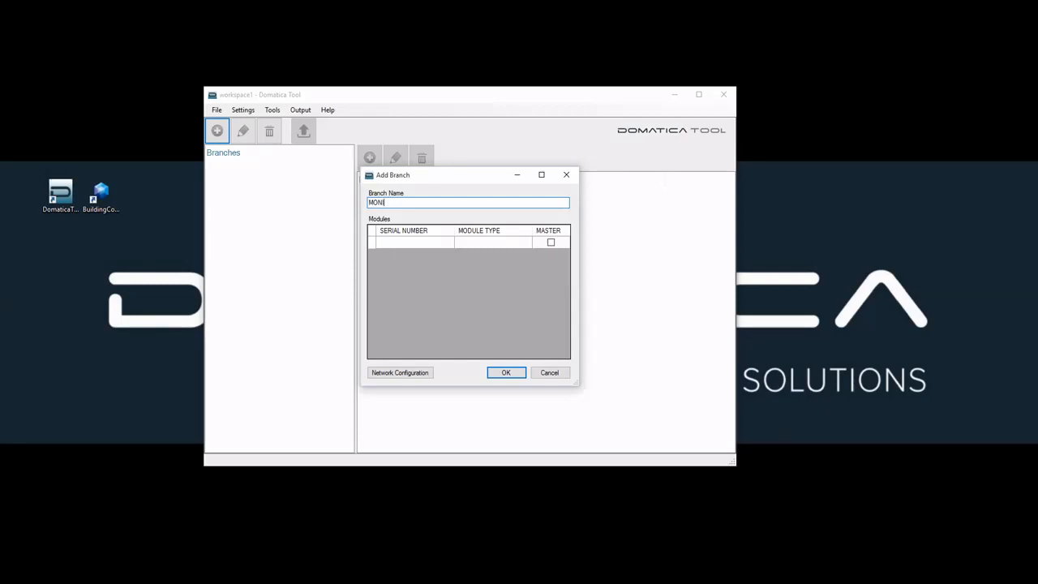
text(TORING AND CONTROL)
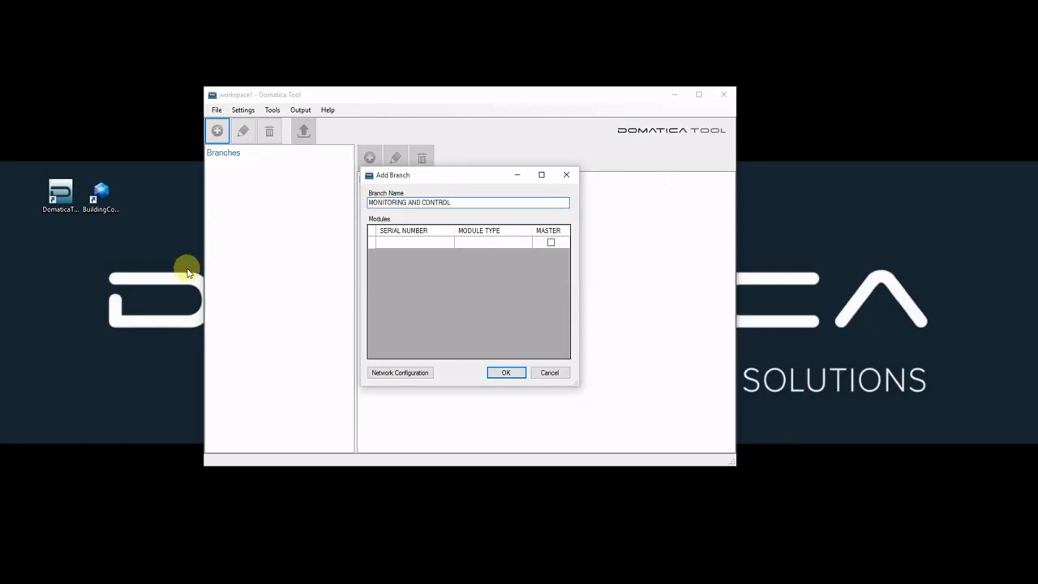
text(23000731)
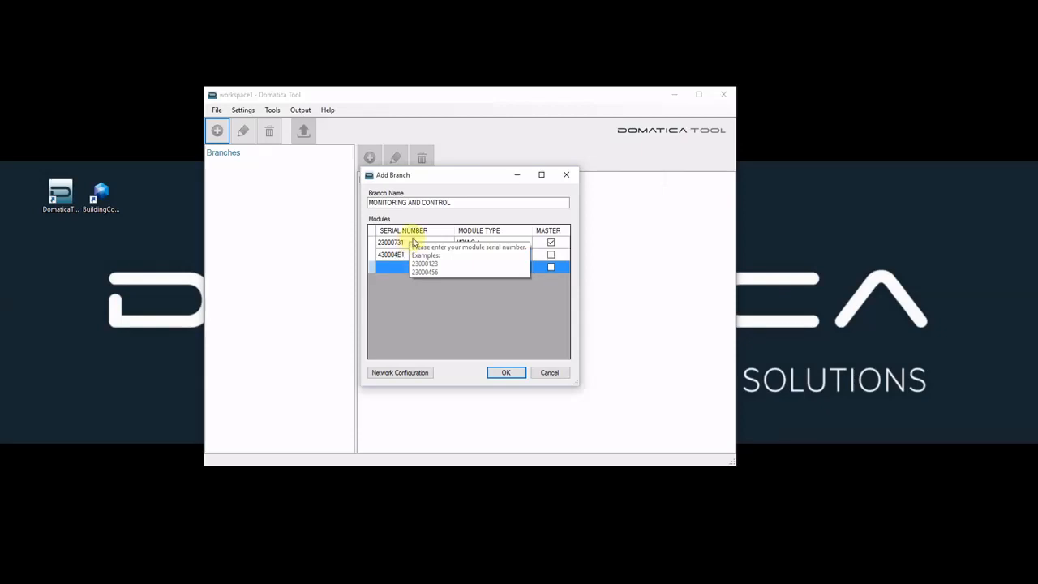
click(505, 372)
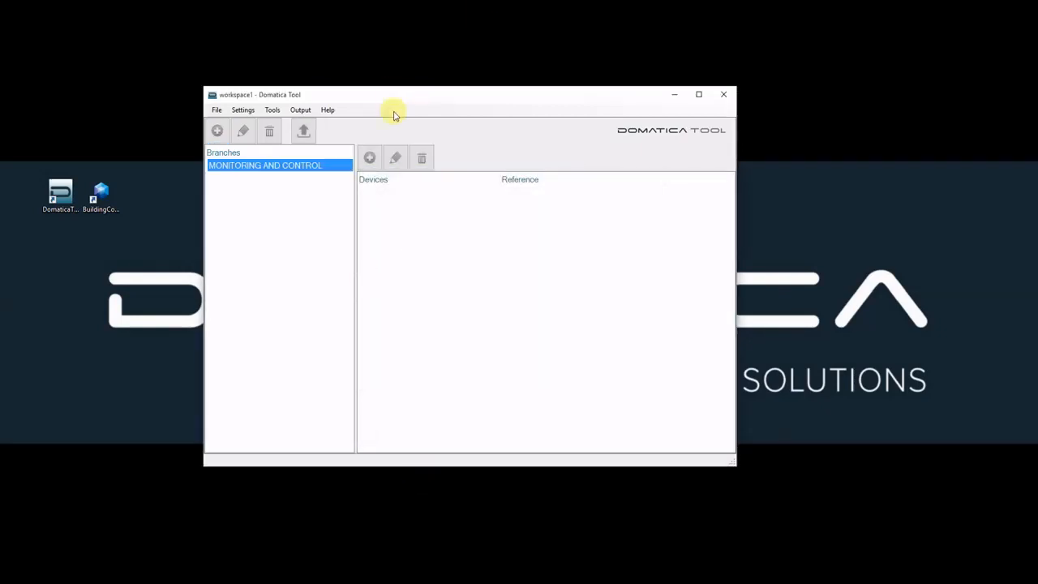
- Add IDPSTHCH V1.0 CO2 sensor on input 0x430004E1.ANALOGINPUT3
click(369, 157)
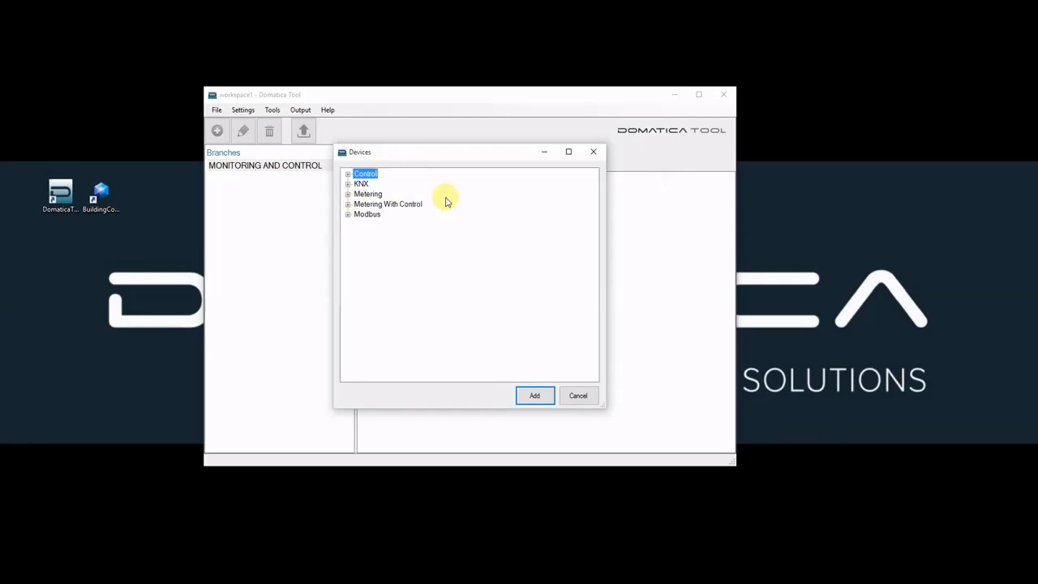
mouse_move(442, 185)
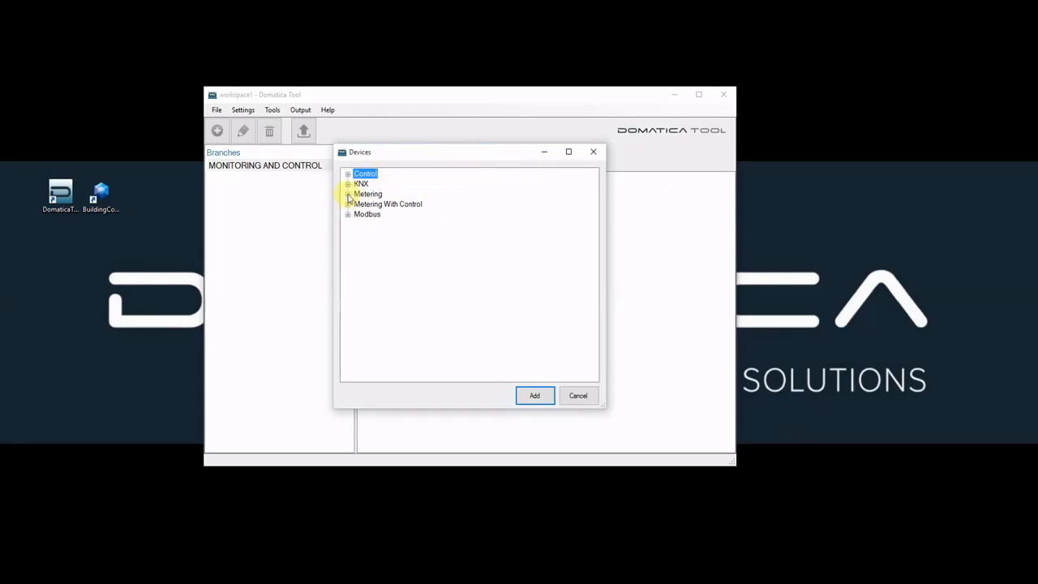
click(348, 194)
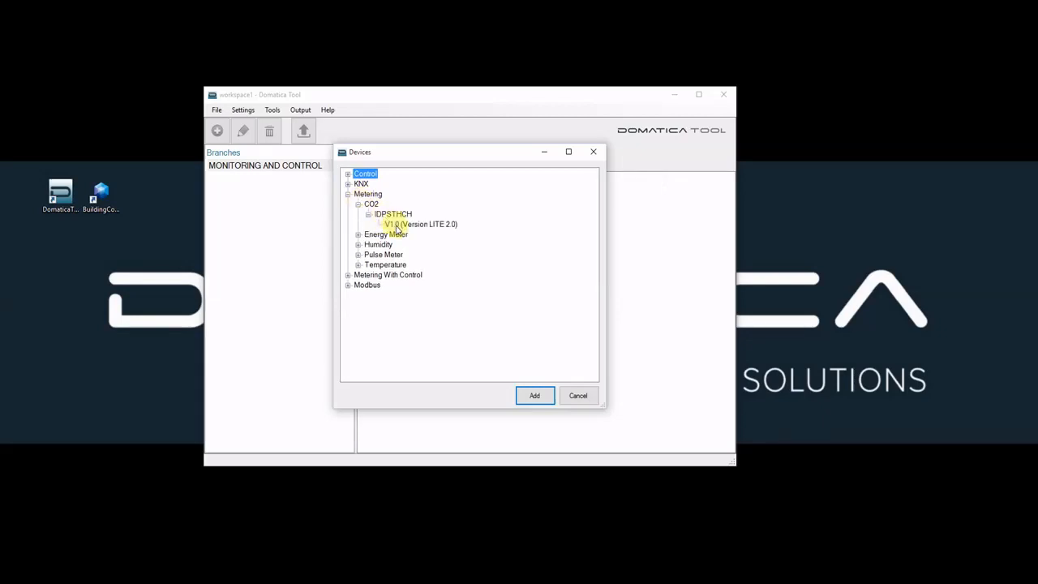
click(533, 396)
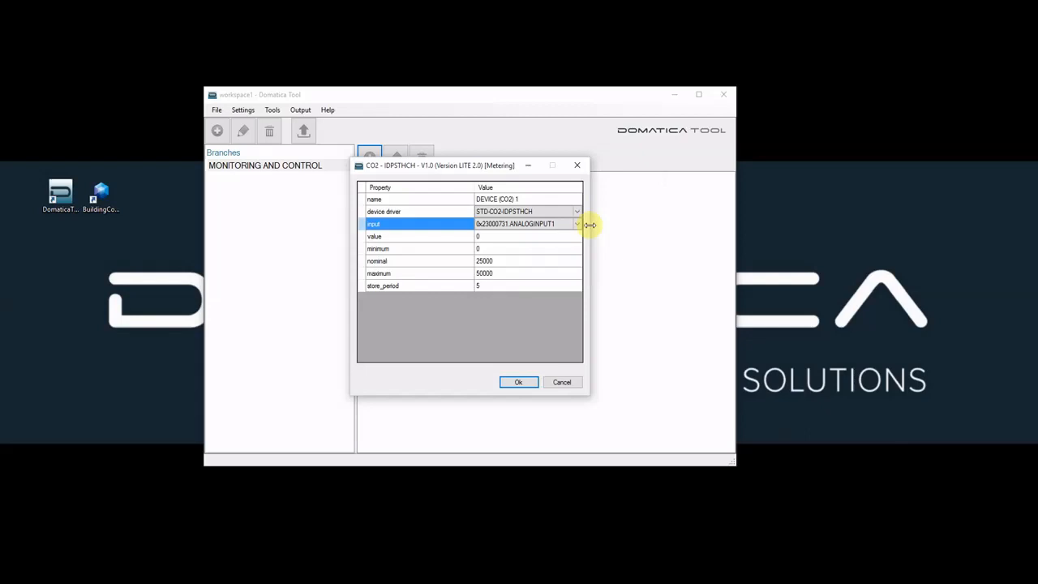
click(576, 223)
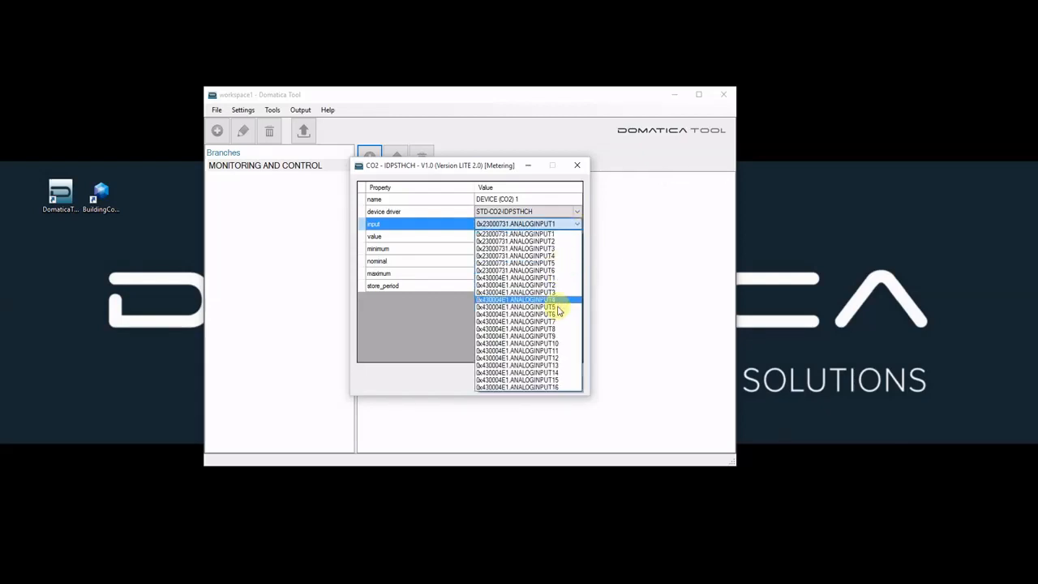
click(515, 299)
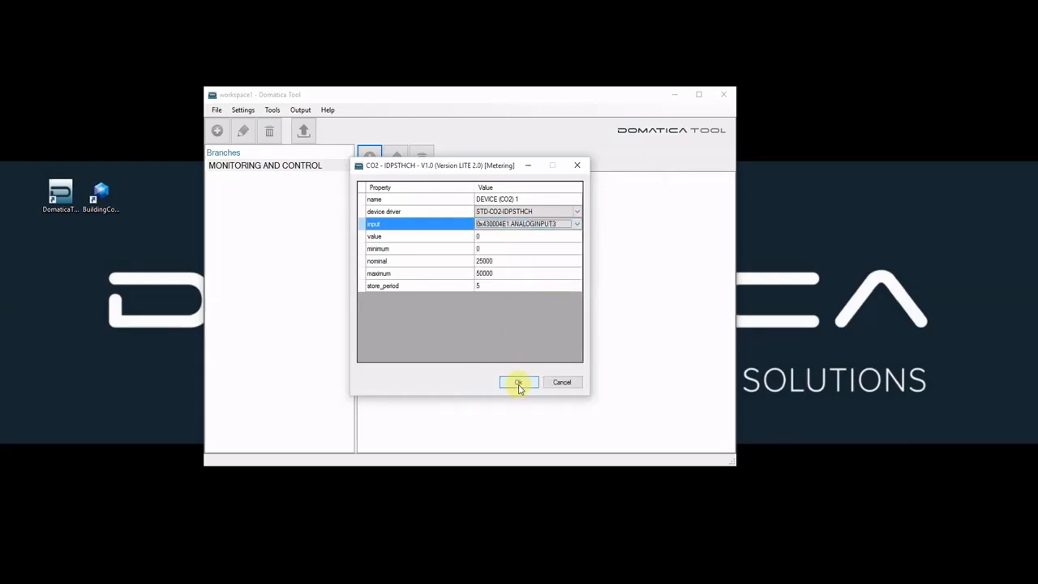
click(518, 382)
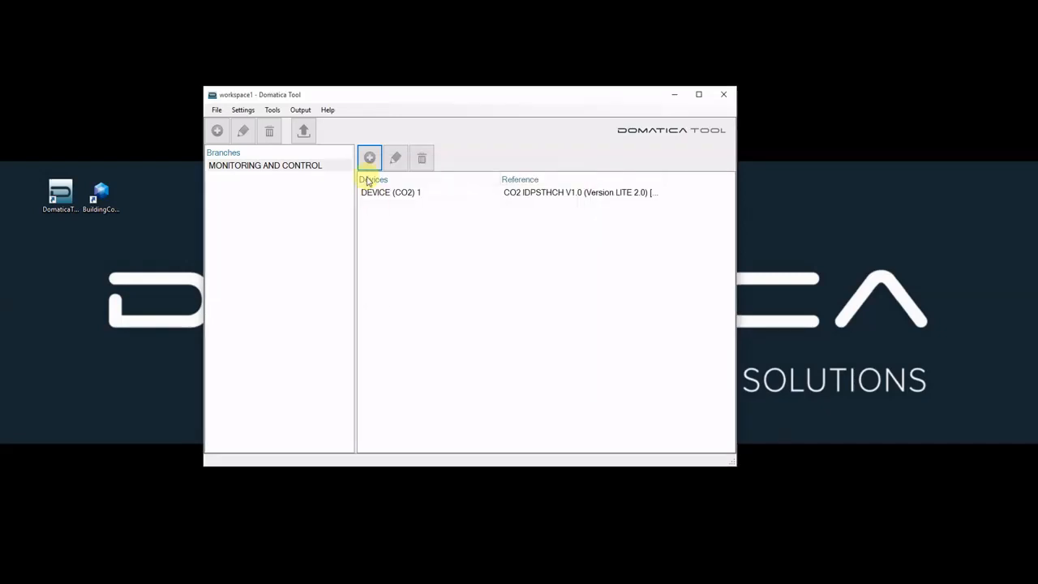
- Import the KNX project 'DEMO HOUSE' with its 25 activated groups as a device
click(368, 157)
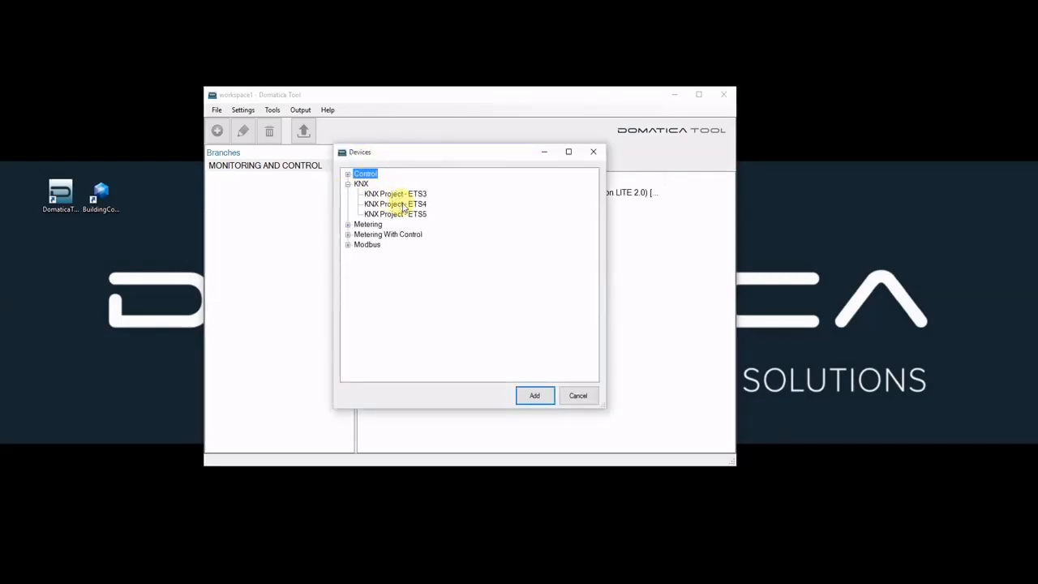
click(533, 395)
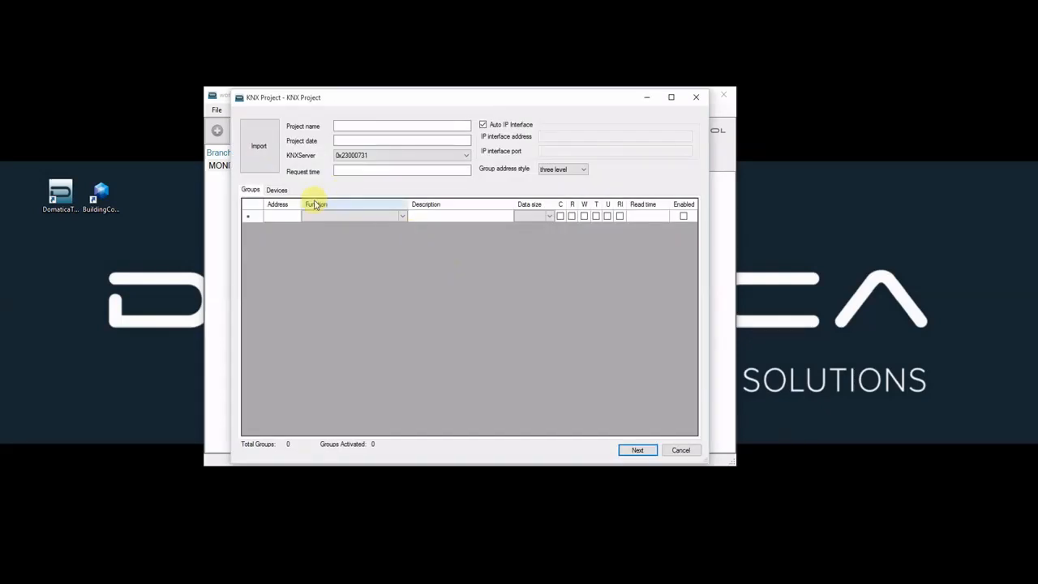
click(258, 146)
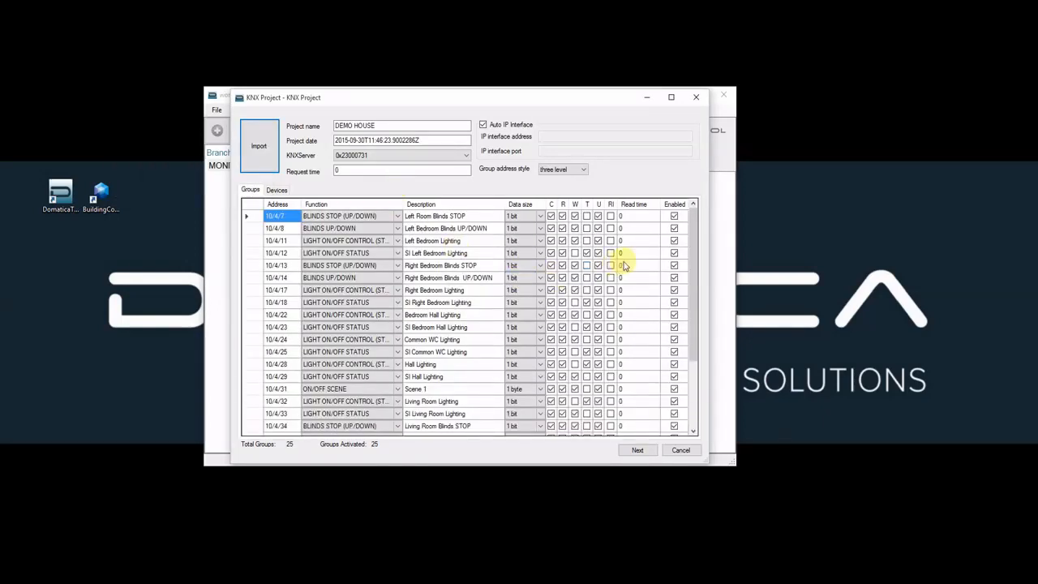
scroll(down, 3)
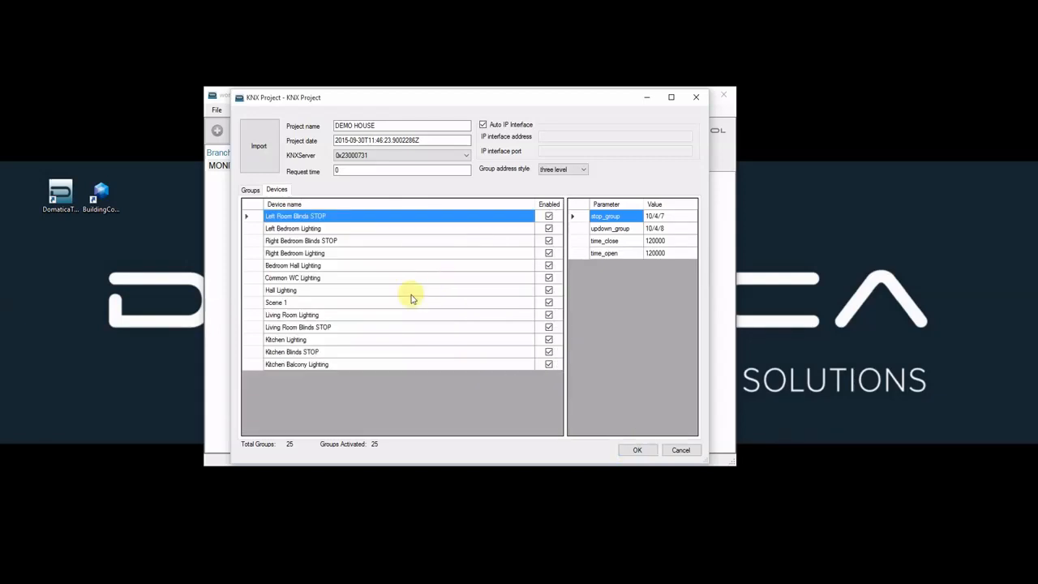
mouse_move(675, 437)
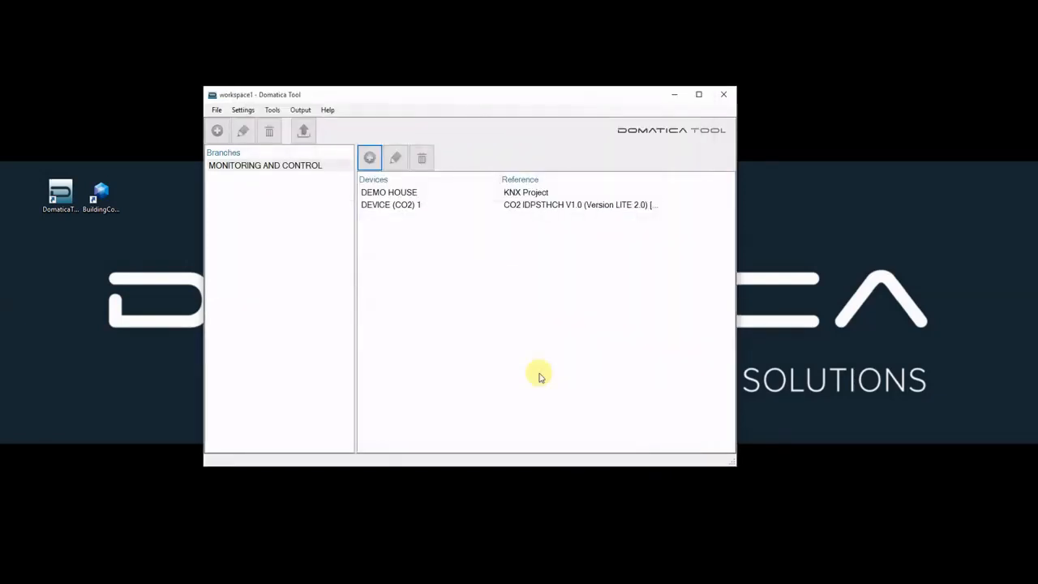
mouse_move(354, 181)
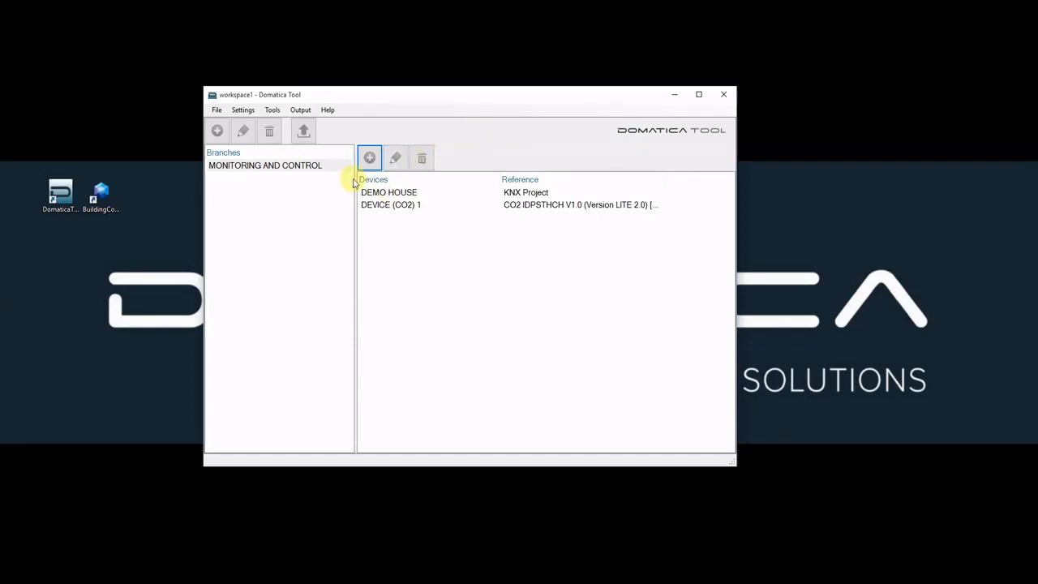
- Add generic 0-10V percent device 'DEVICE (CONTROL) 2' on output 0x430004E1.ANALOGOUTPUT5
click(369, 158)
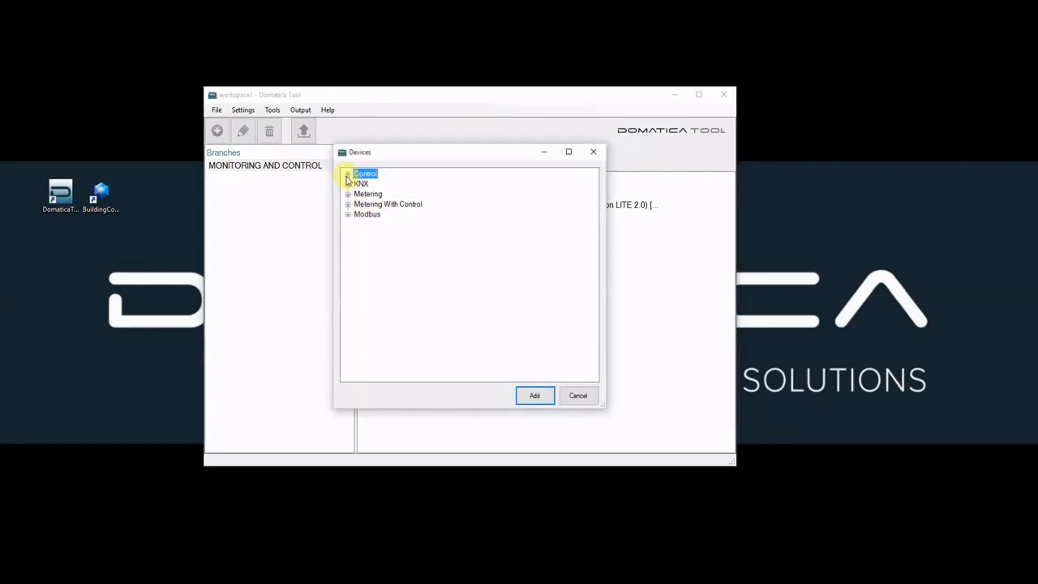
click(347, 174)
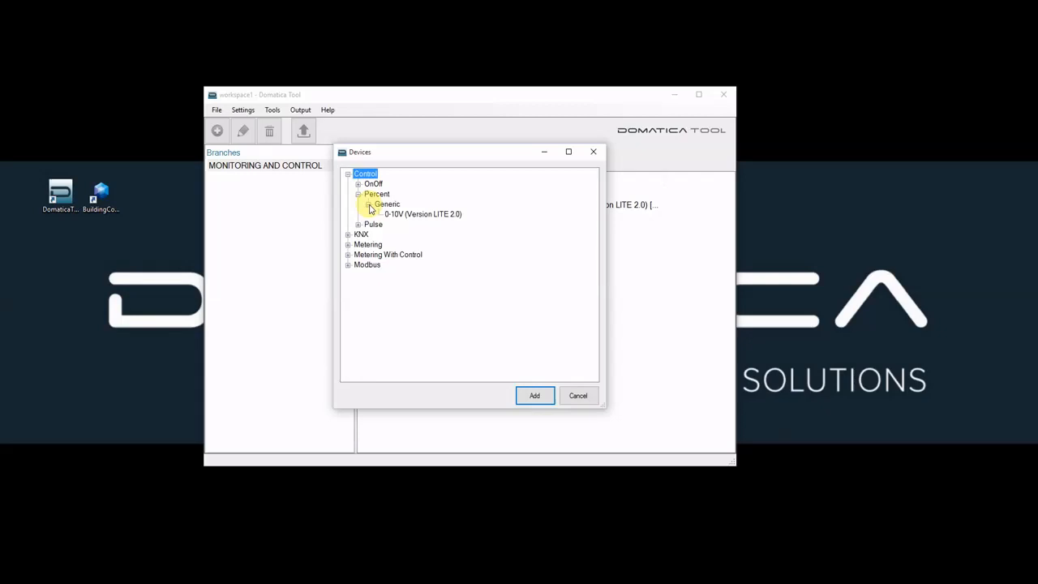
click(421, 213)
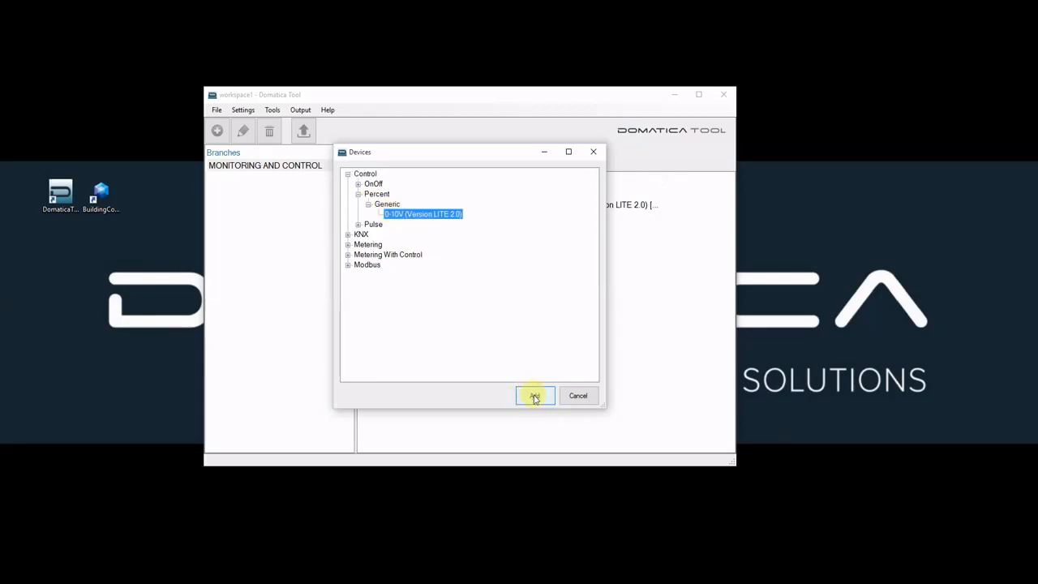
click(533, 395)
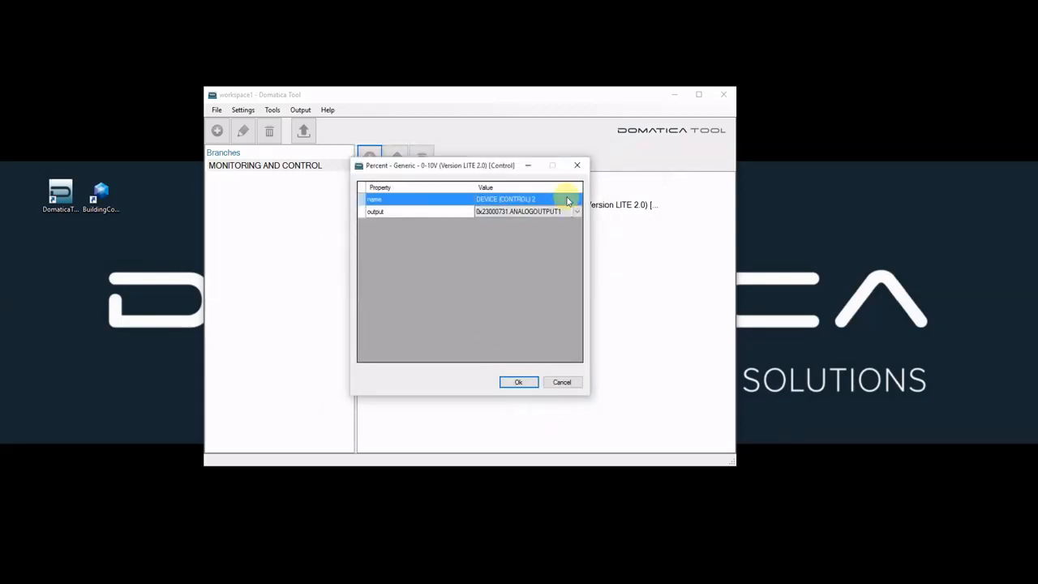
click(576, 211)
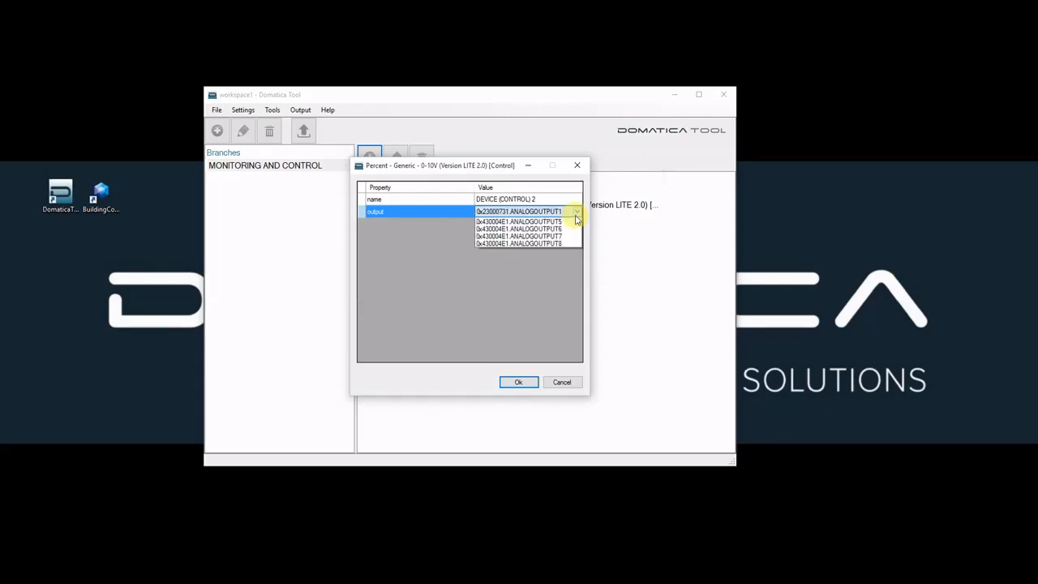
click(518, 221)
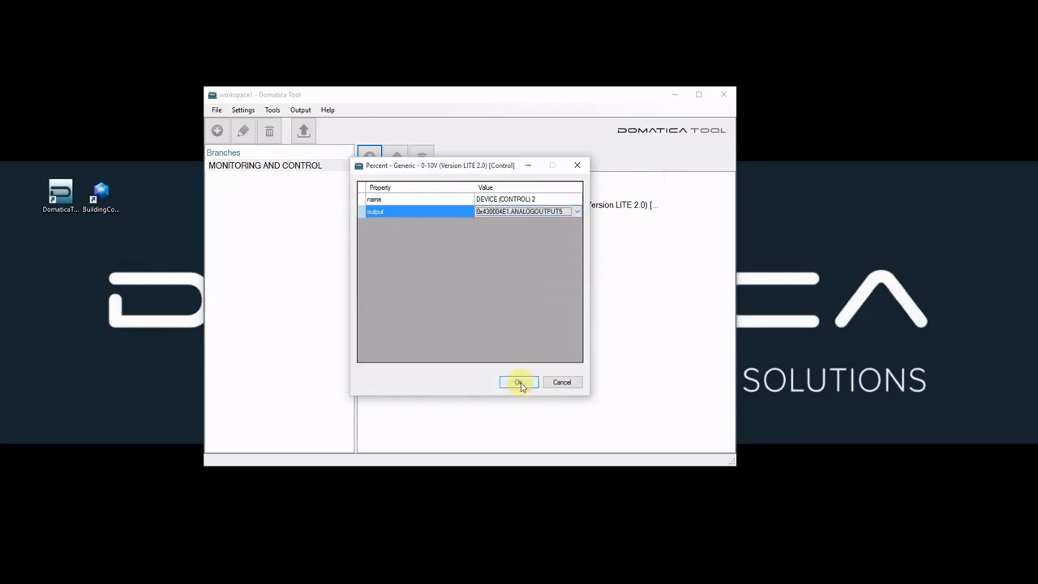
click(518, 382)
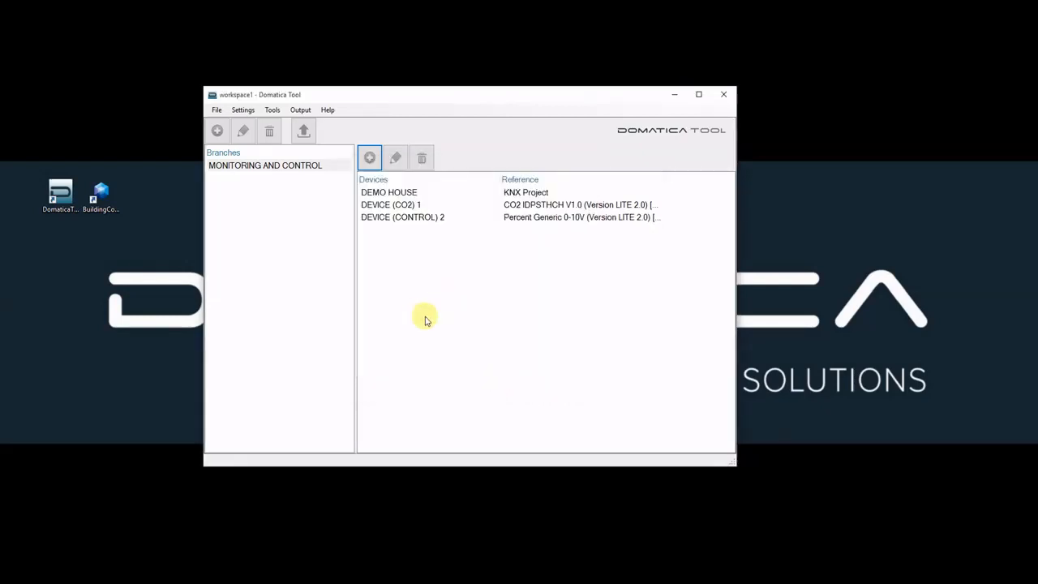
click(368, 158)
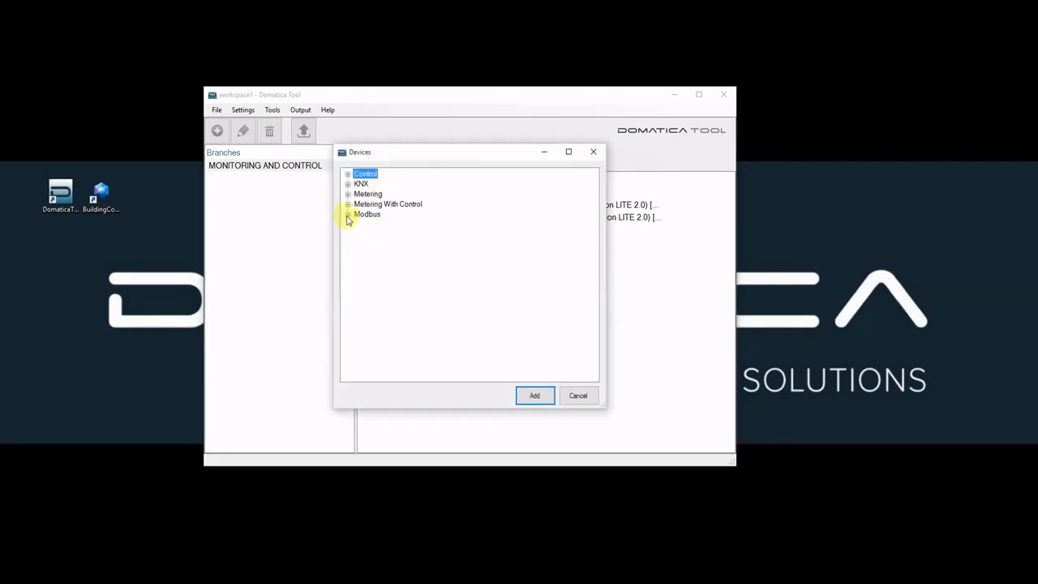
- Select Modbus Algodue UPT 210 (Version LITE 2.0) and open its settings form
click(348, 214)
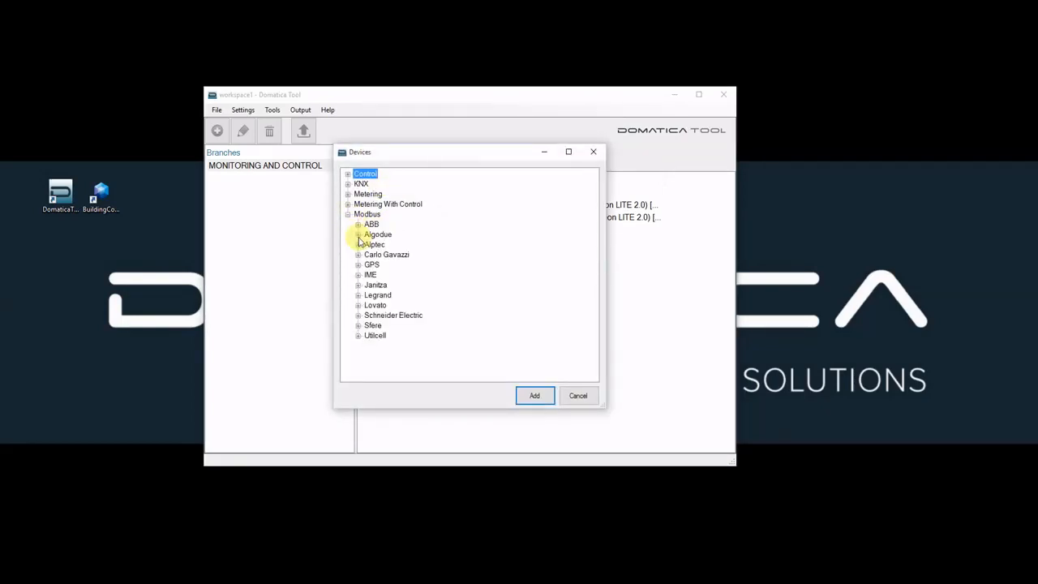
click(359, 235)
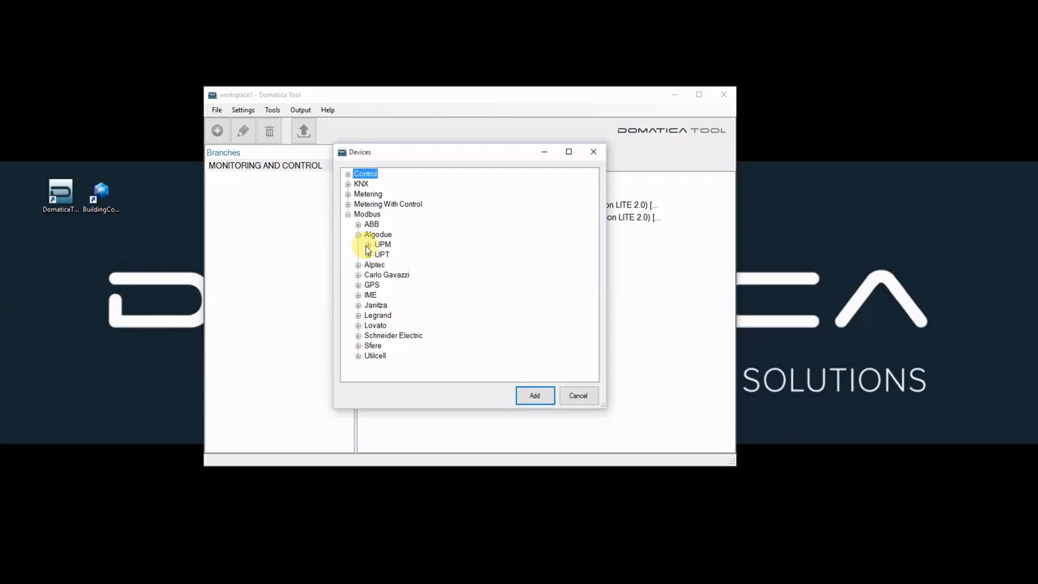
click(367, 254)
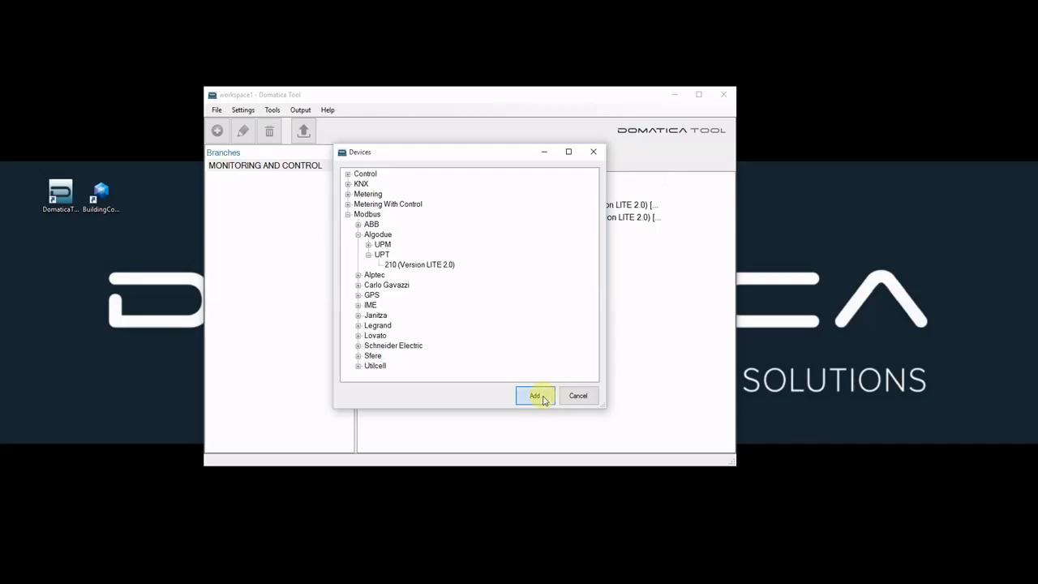
click(534, 396)
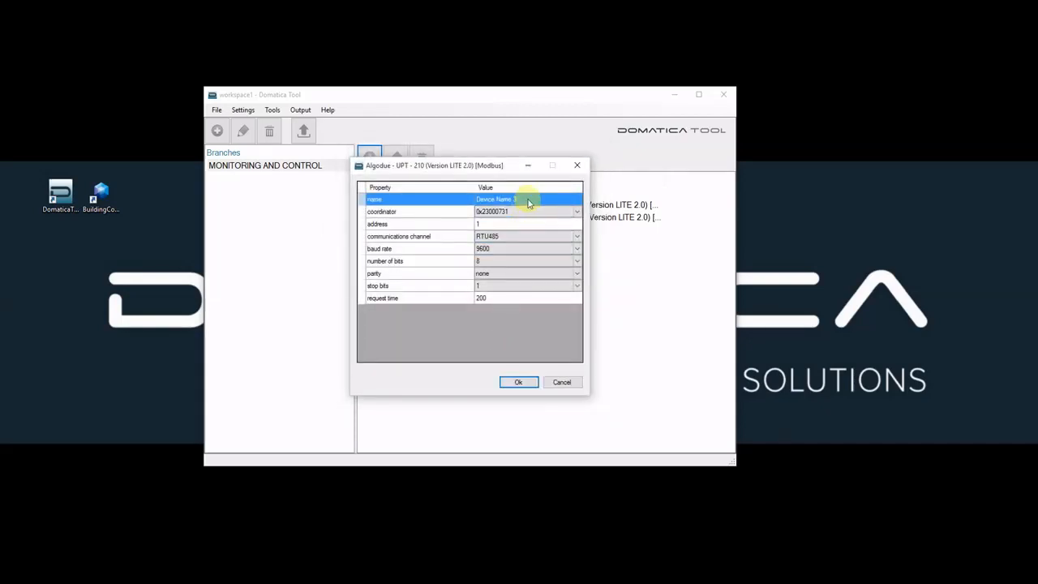
- Name the meter 'UPT 210' at address 2 and accept its enabled register list
text(UPT 210)
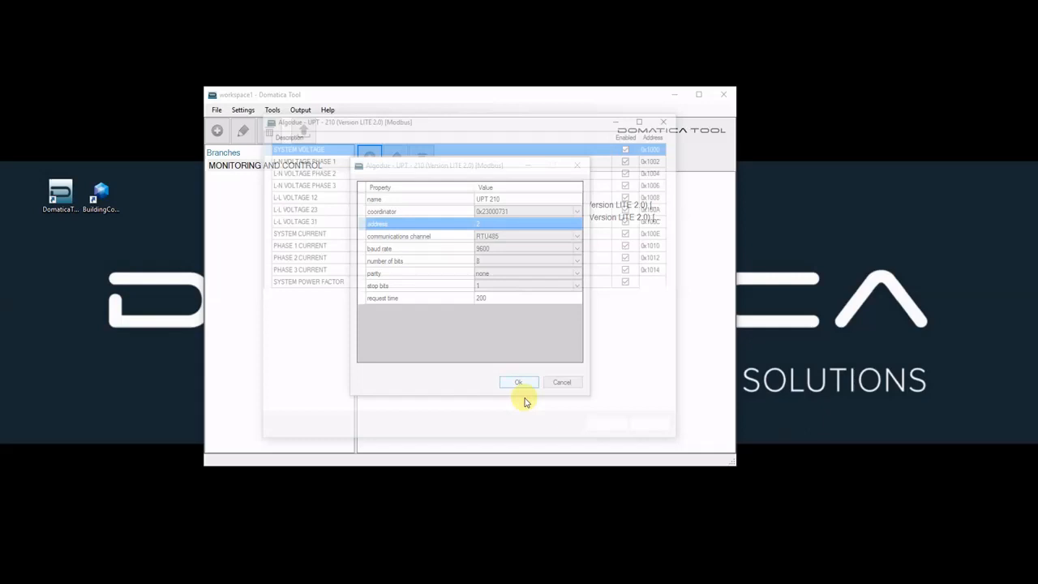
click(518, 382)
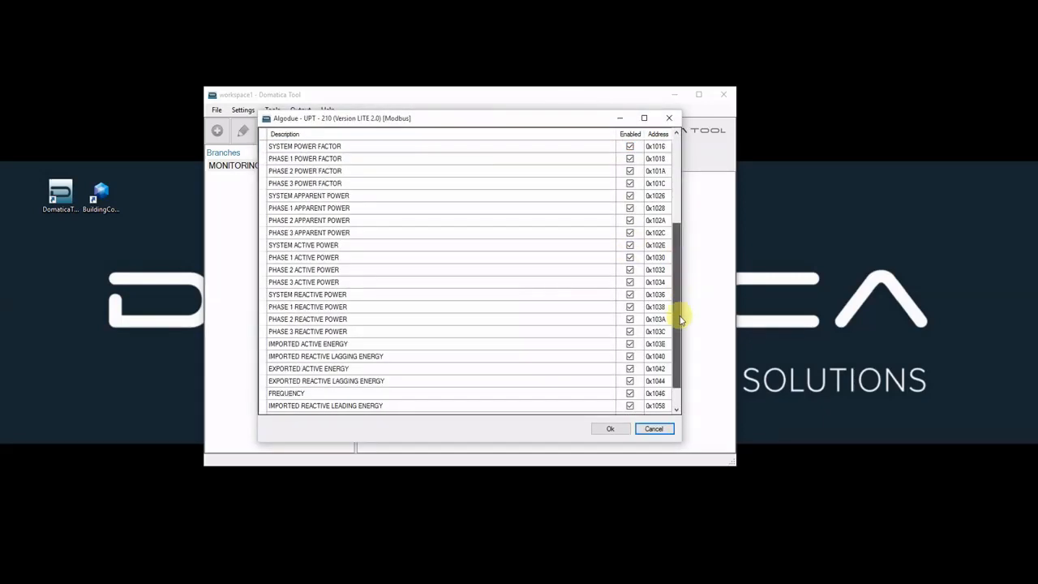
scroll(down, 3)
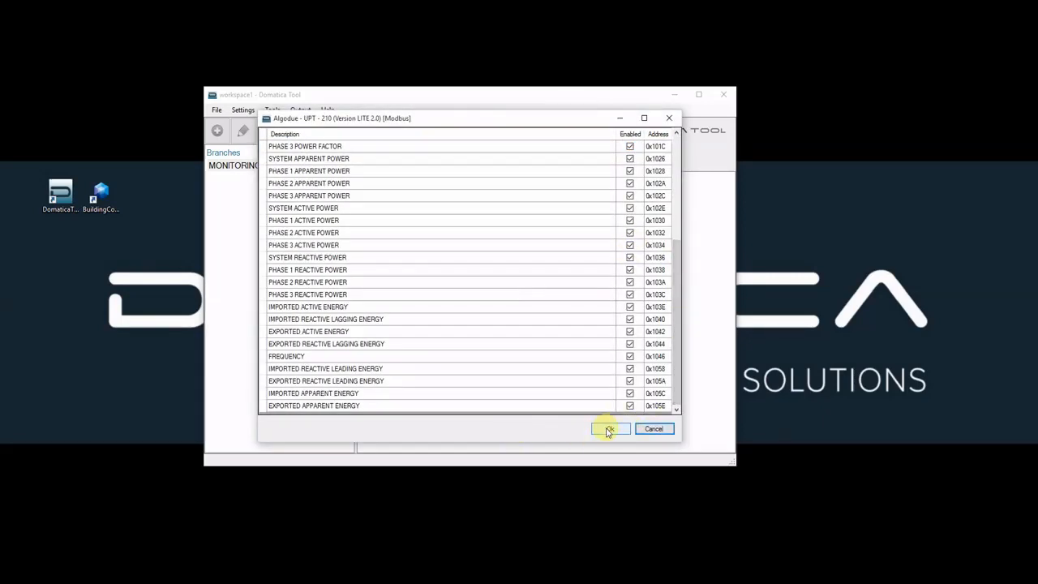
click(609, 428)
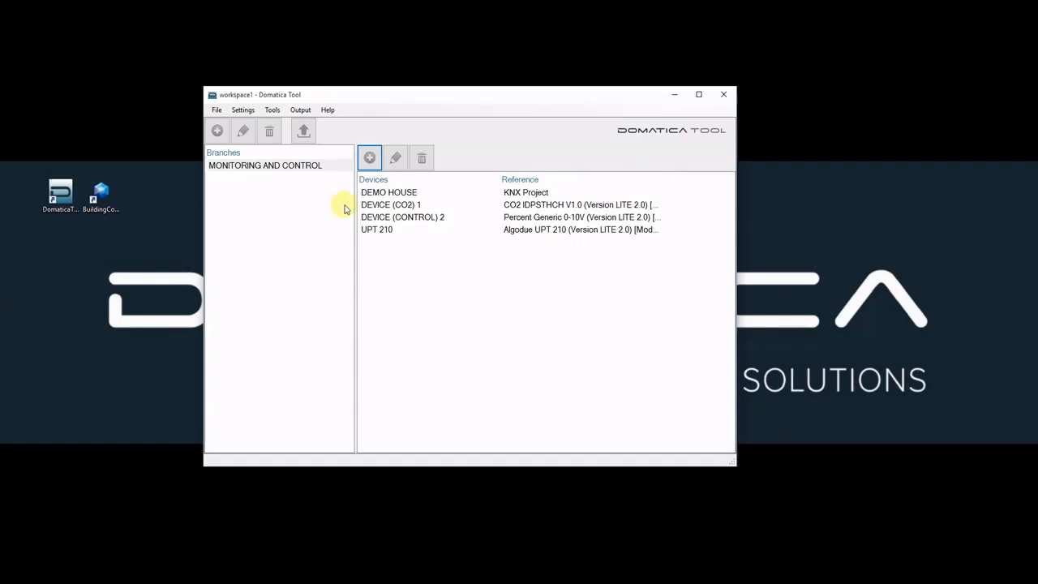
mouse_move(340, 129)
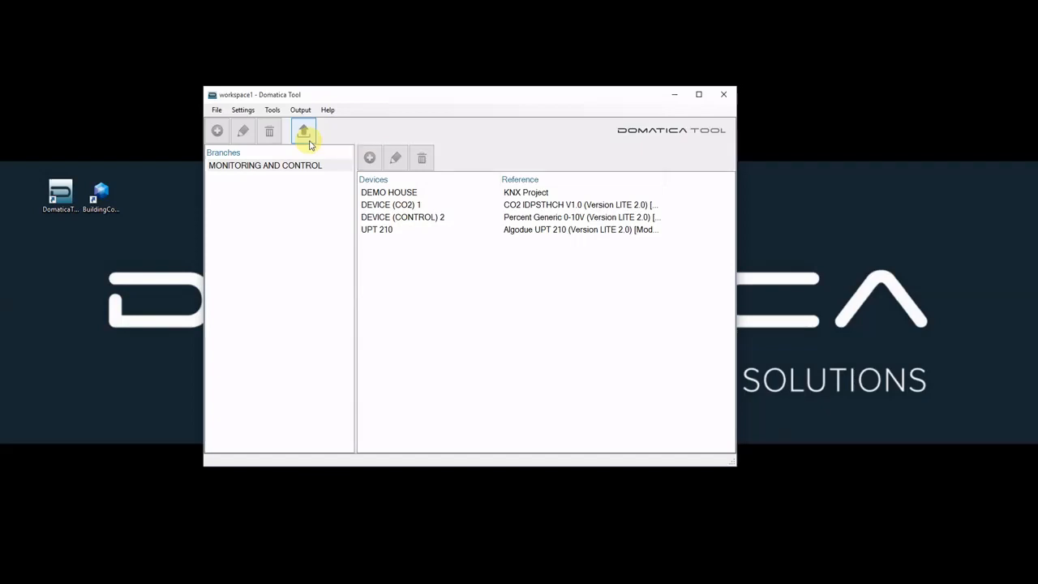
- Deploy the branch to module 23000731 and acknowledge the finished message
click(302, 130)
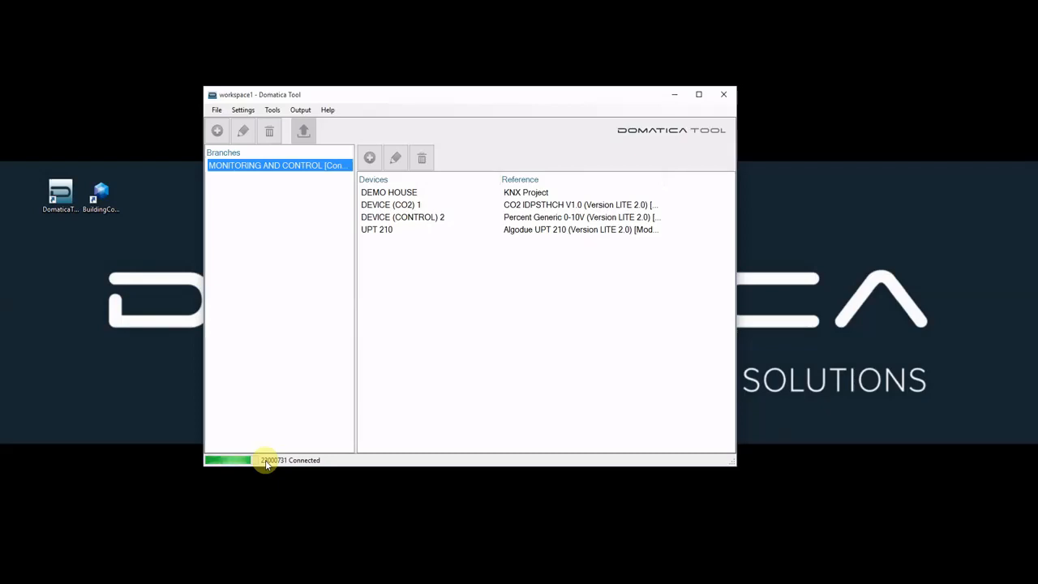
mouse_move(366, 395)
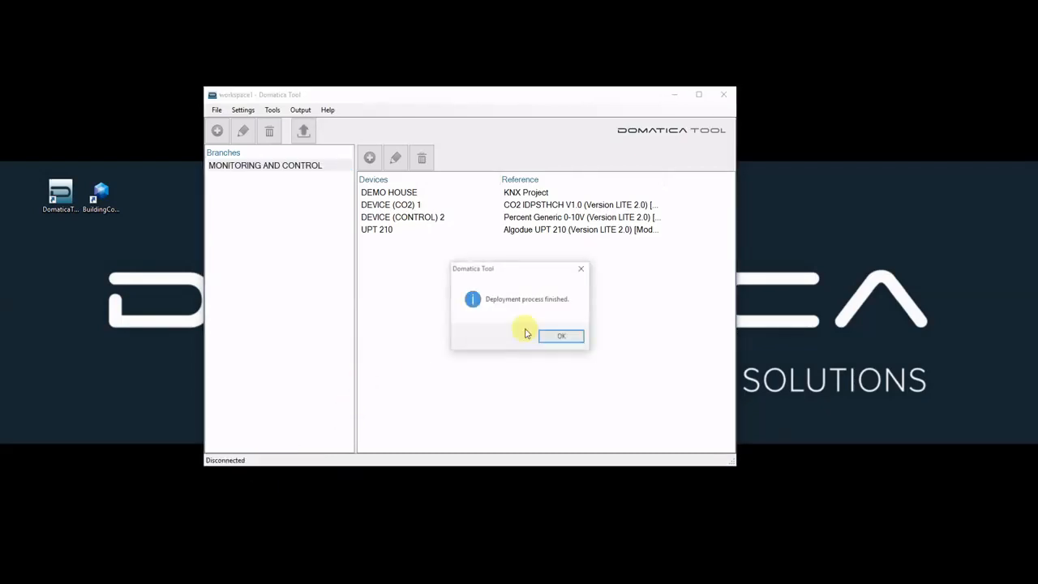
click(561, 336)
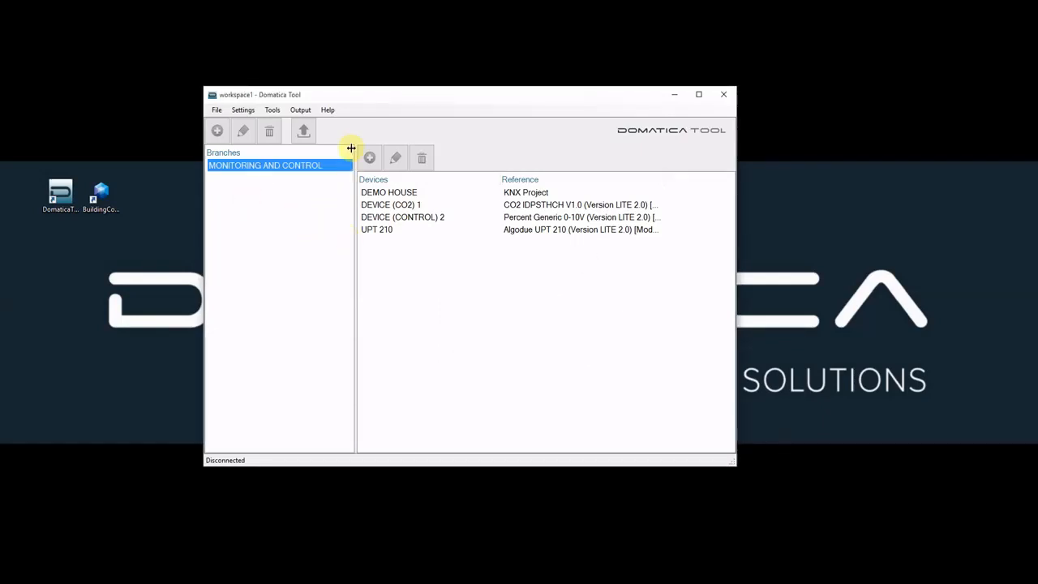
mouse_move(346, 134)
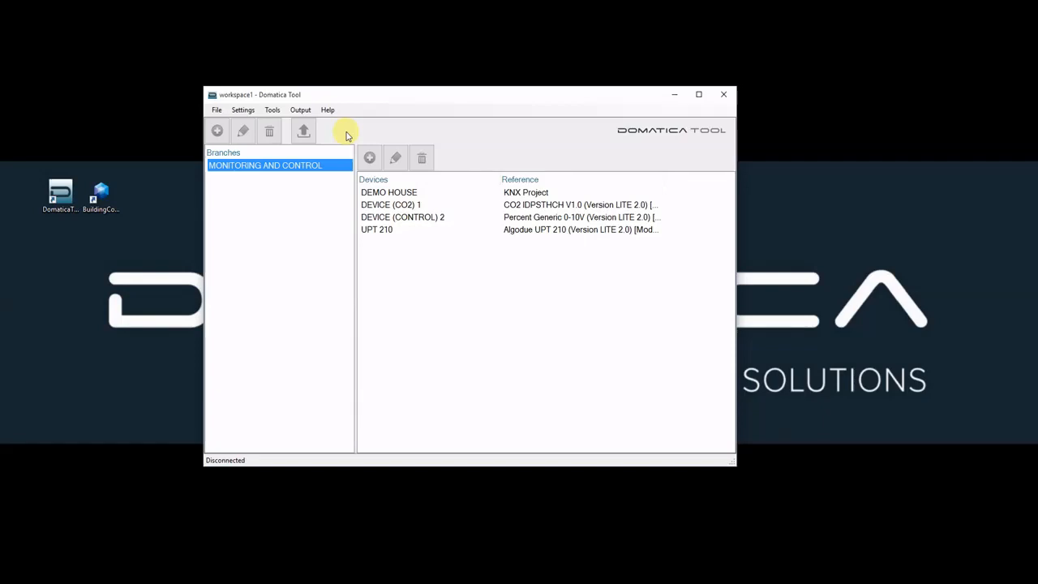
mouse_move(452, 213)
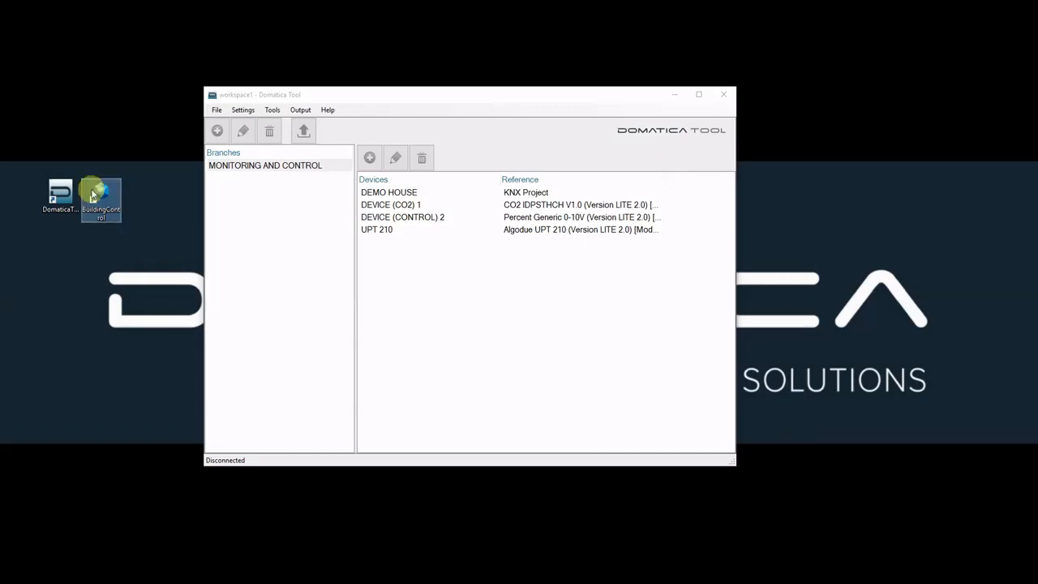
- Launch Building Control and show ALL zones and ALL categories of devices
double_click(101, 195)
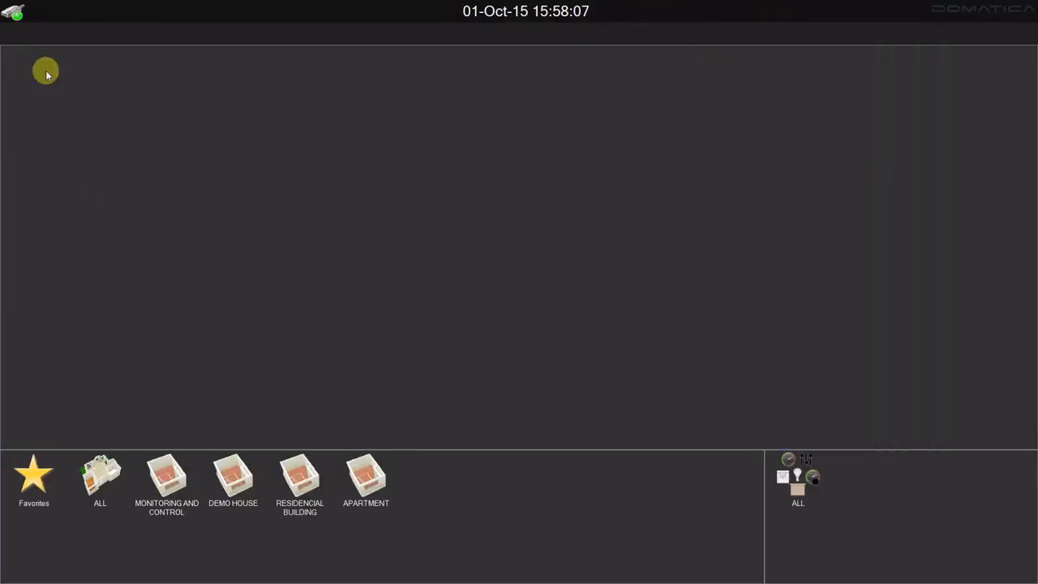
click(100, 478)
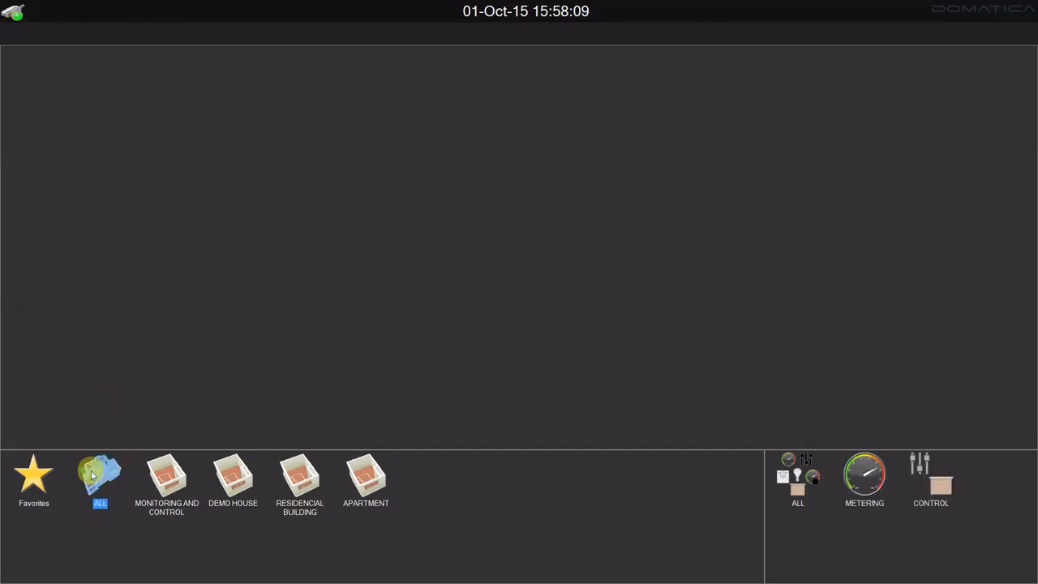
click(99, 479)
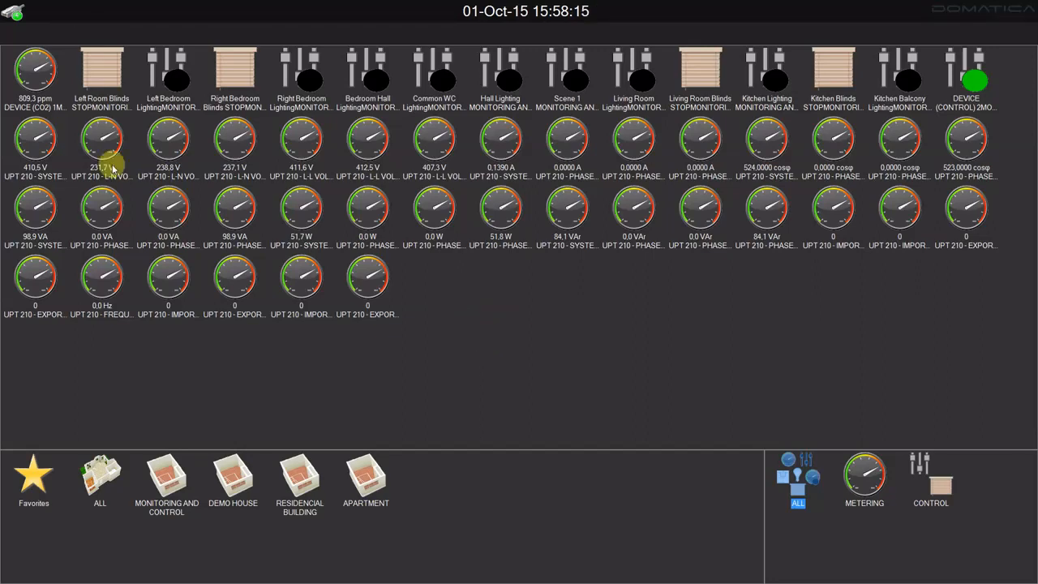
- Raise the Right Bedroom Blinds from their control panel
click(34, 69)
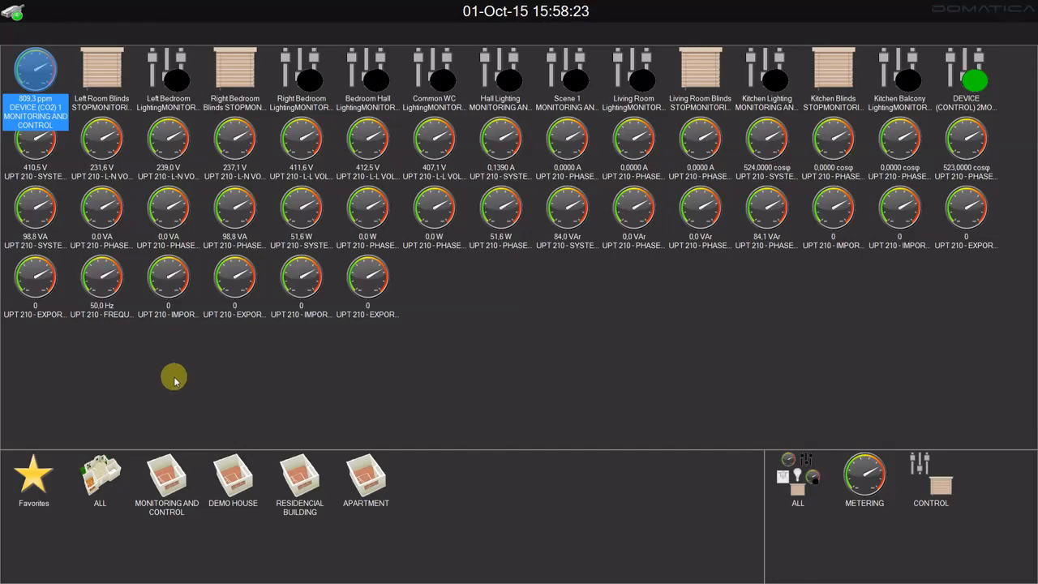
click(101, 69)
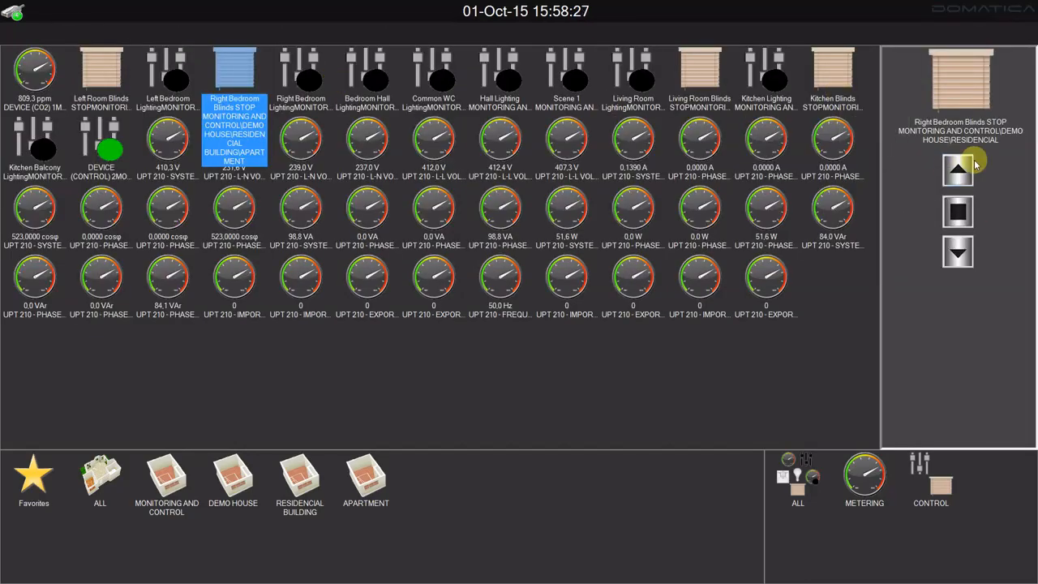
click(957, 211)
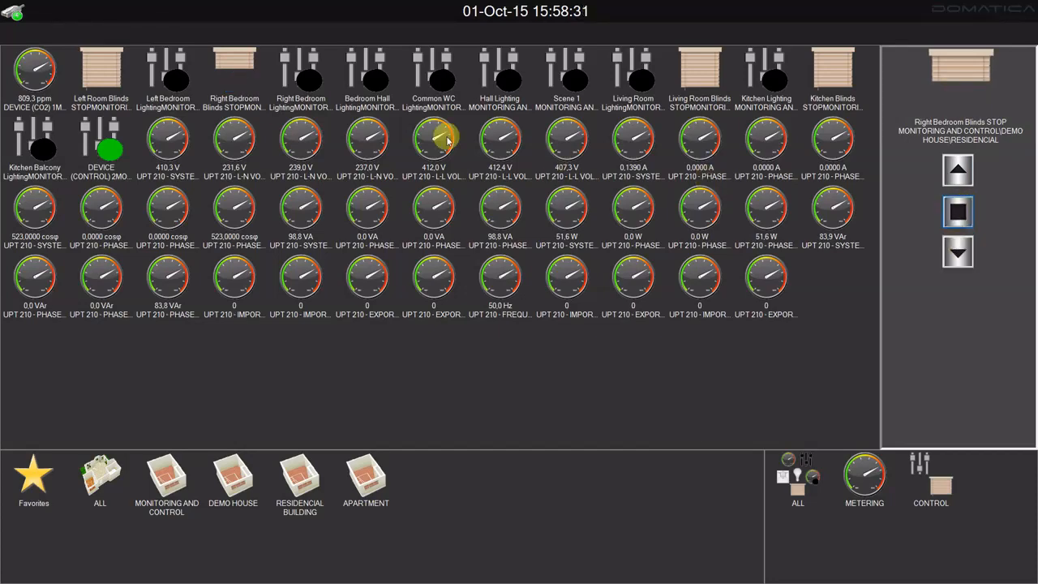
- Drag the DEVICE (CONTROL) 2 slider to 29%
click(300, 73)
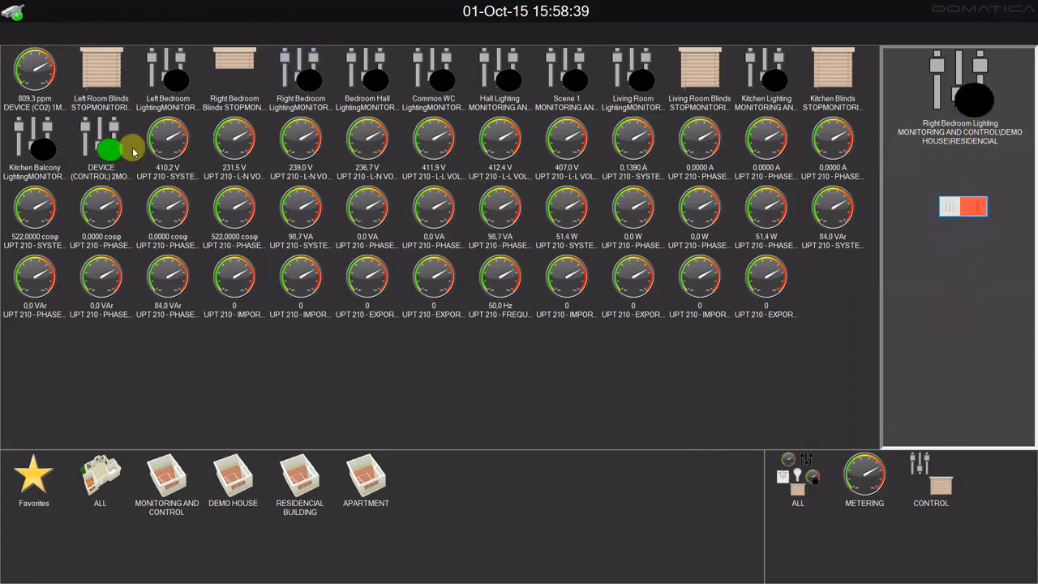
click(101, 148)
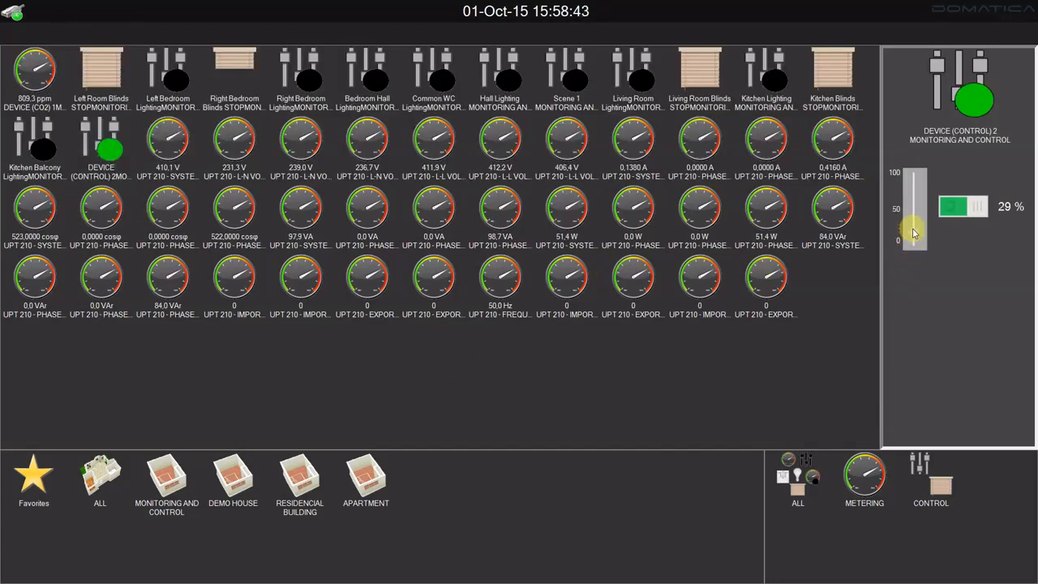
drag(912, 231, 915, 188)
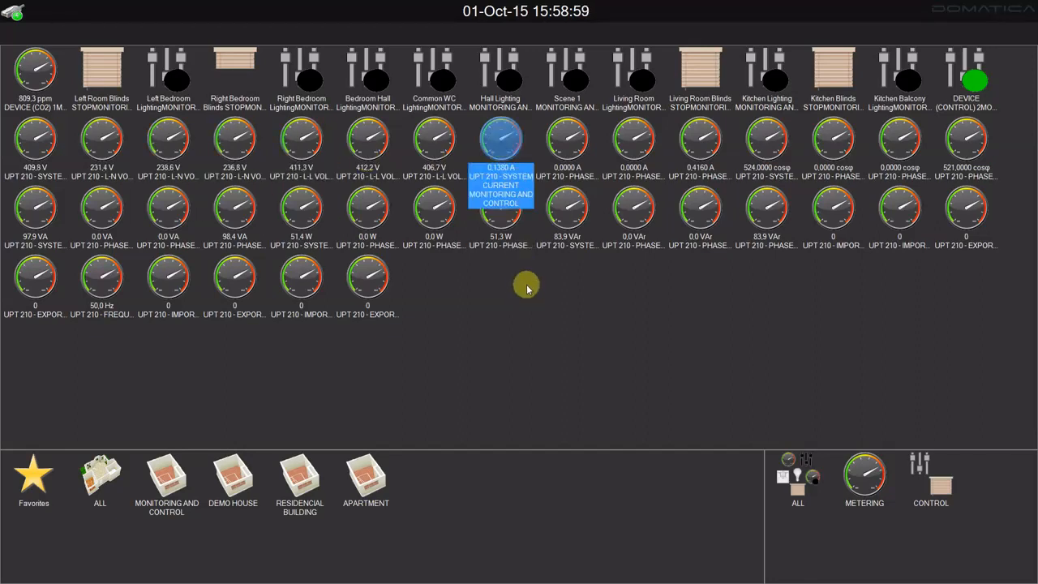
mouse_move(766, 142)
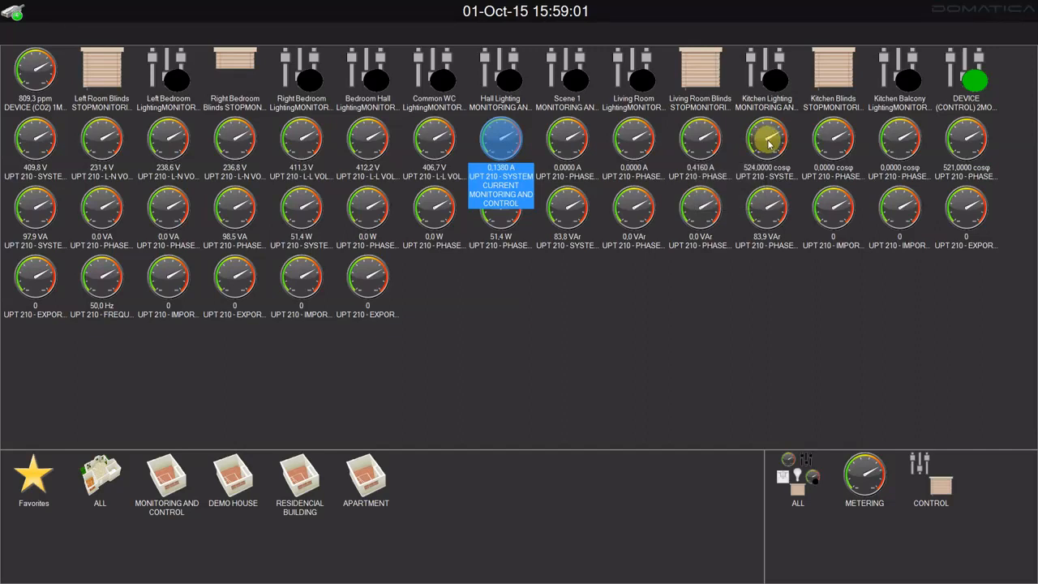